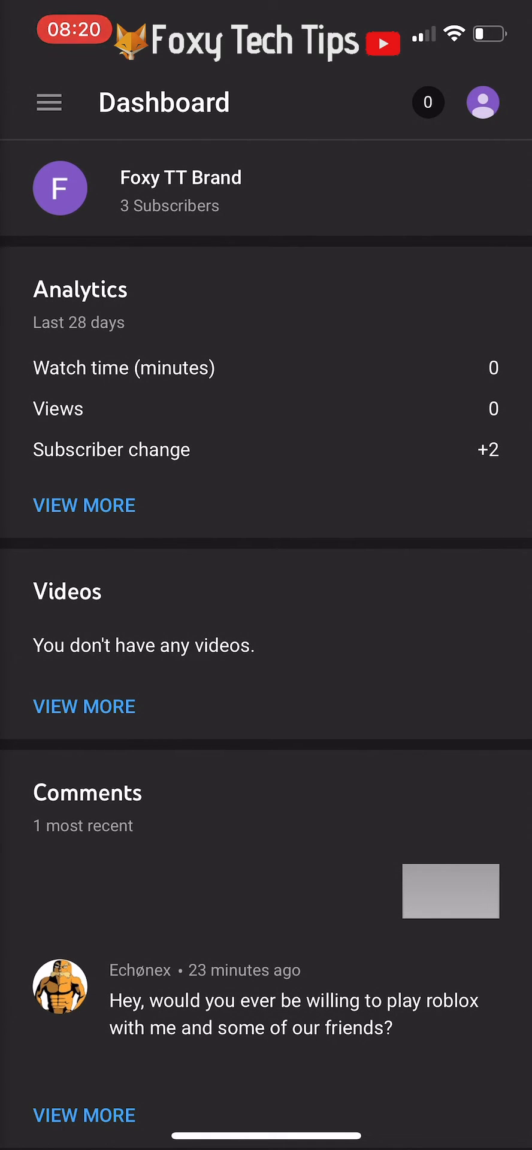
# Open the channel Analytics section from the menu and scroll through the Overview.
pyautogui.click(49, 102)
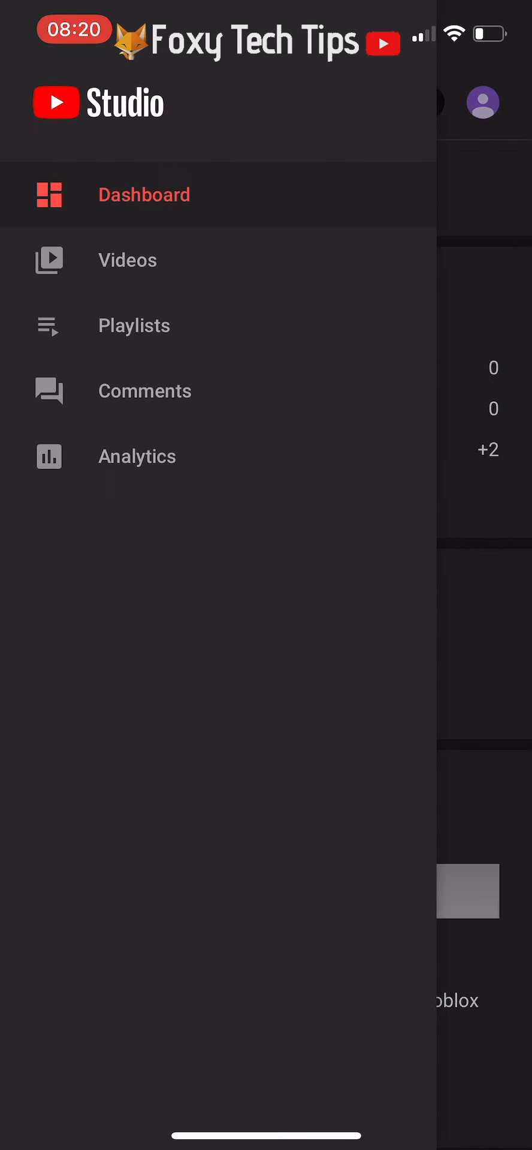
pyautogui.click(137, 455)
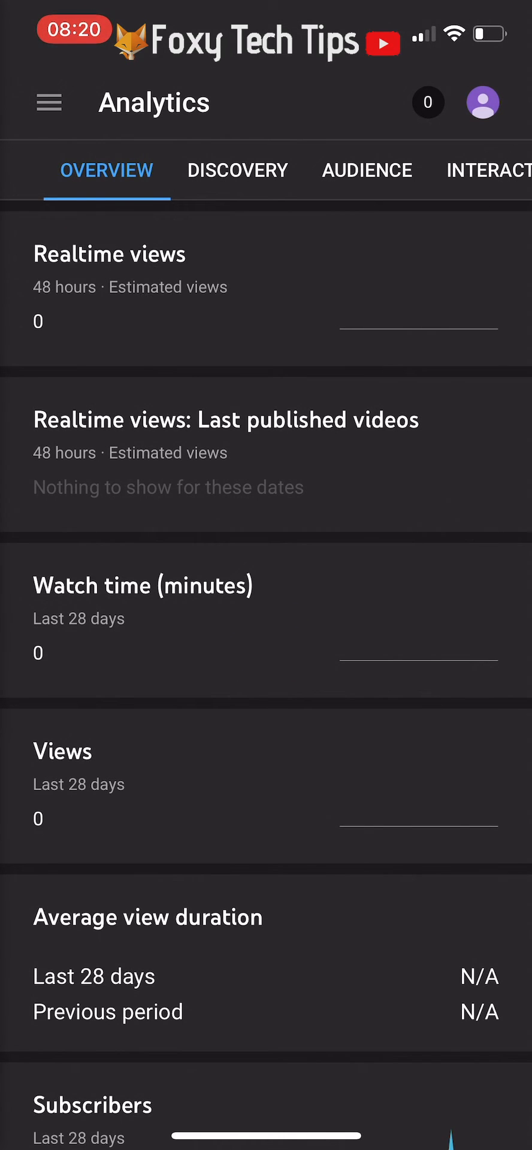
pyautogui.scroll(-3)
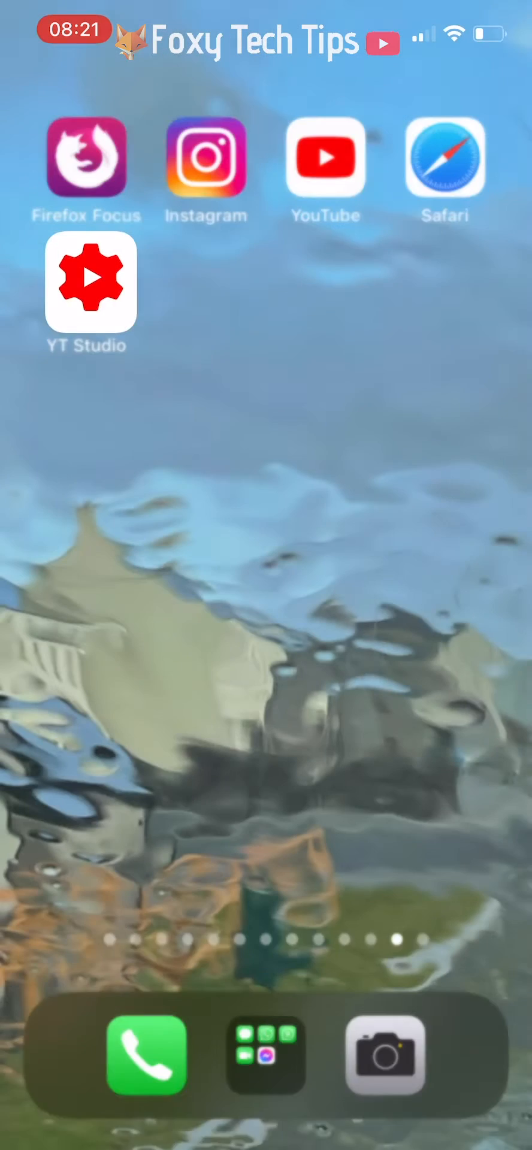
# Load studio.youtube.com in Safari to show the channel dashboard.
pyautogui.click(443, 156)
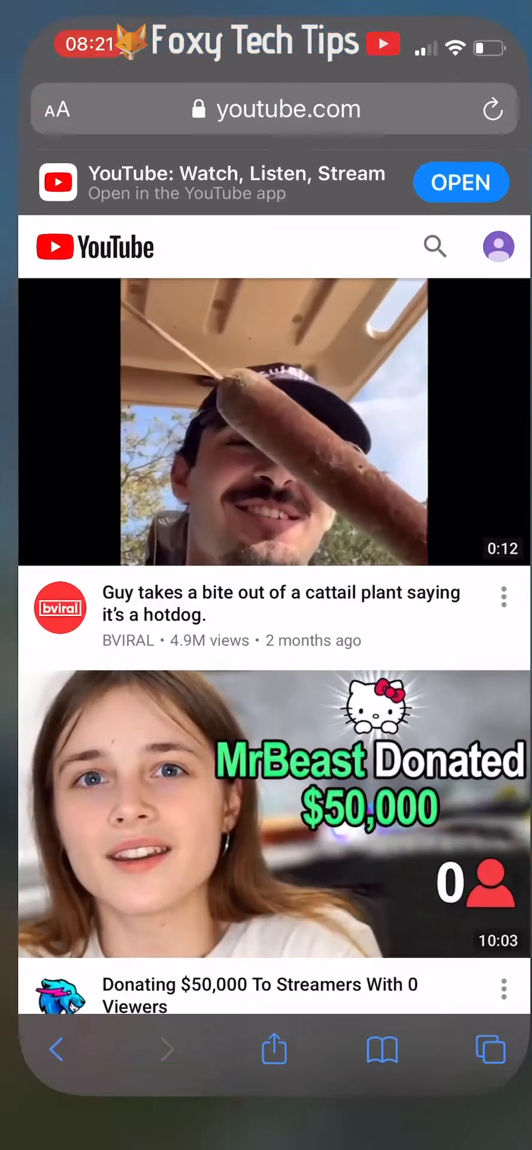
pyautogui.click(273, 109)
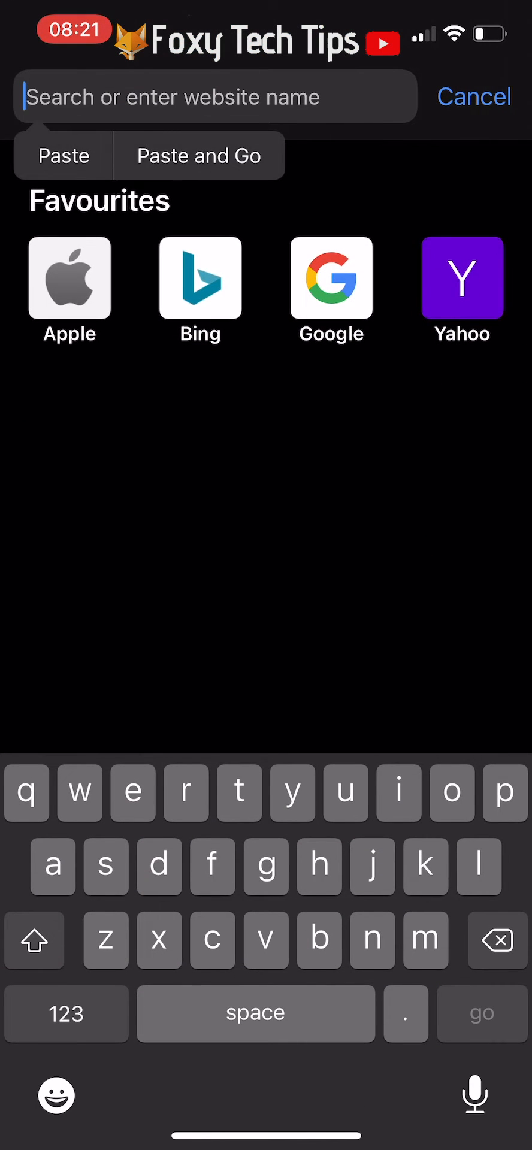
pyautogui.write('http://studio.youtube.com')
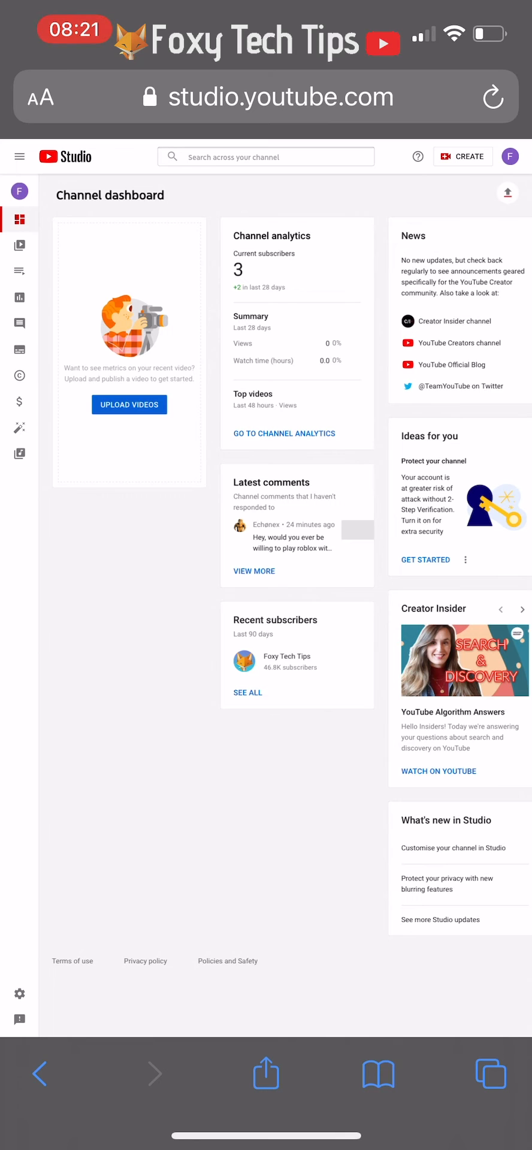
# Scroll to Recent subscribers and open the full subscribers list with SEE ALL.
pyautogui.click(509, 156)
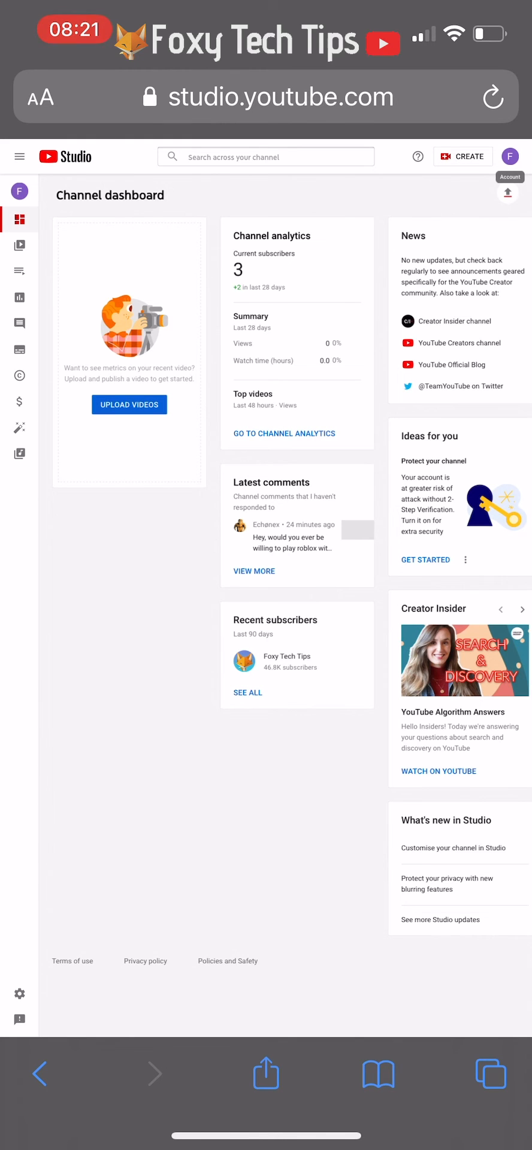
pyautogui.scroll(-3)
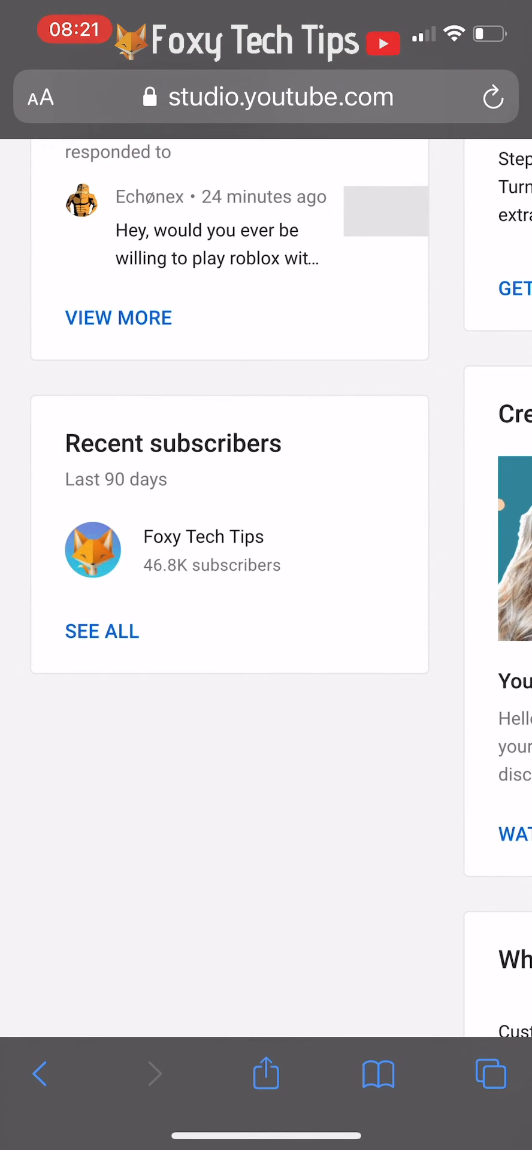
pyautogui.click(101, 631)
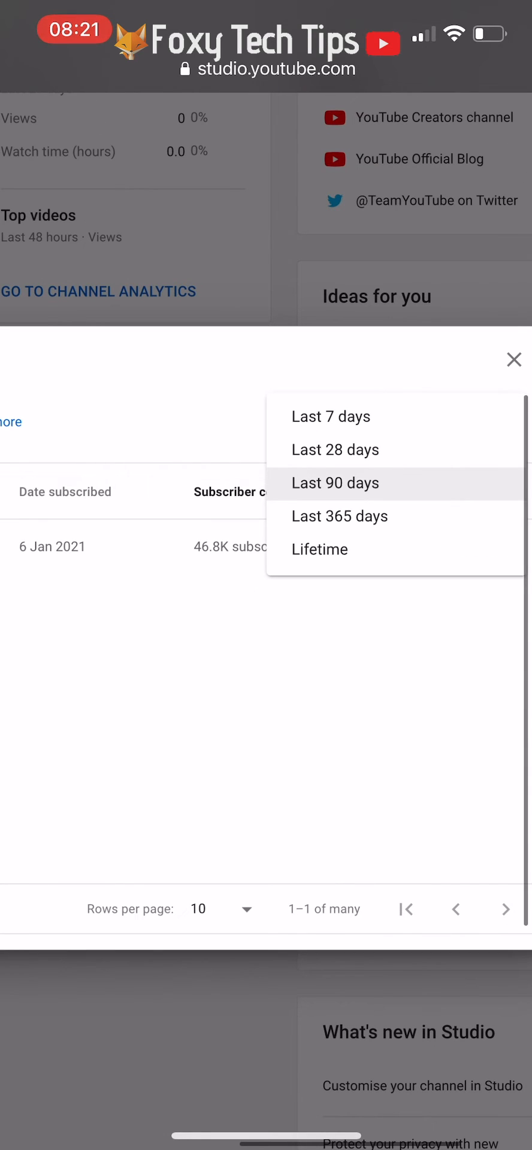
# Choose Lifetime as the subscribers period and scroll the list.
pyautogui.click(319, 549)
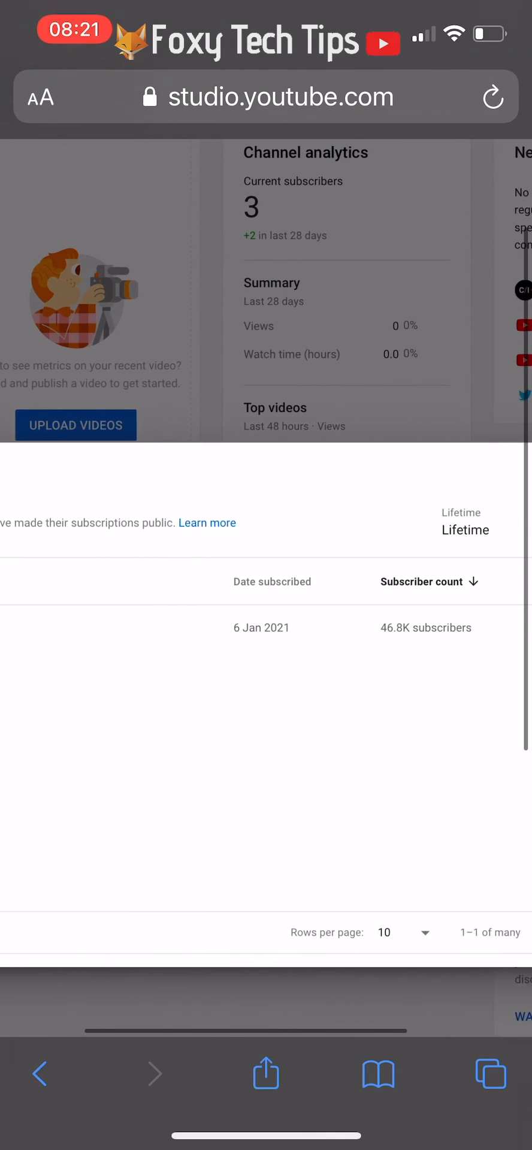
pyautogui.hscroll(3)
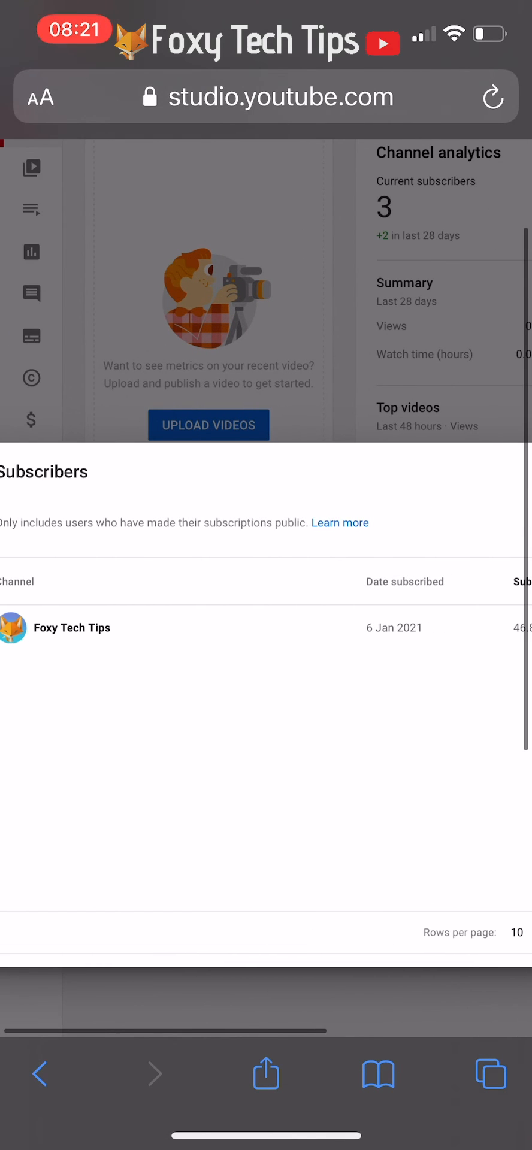